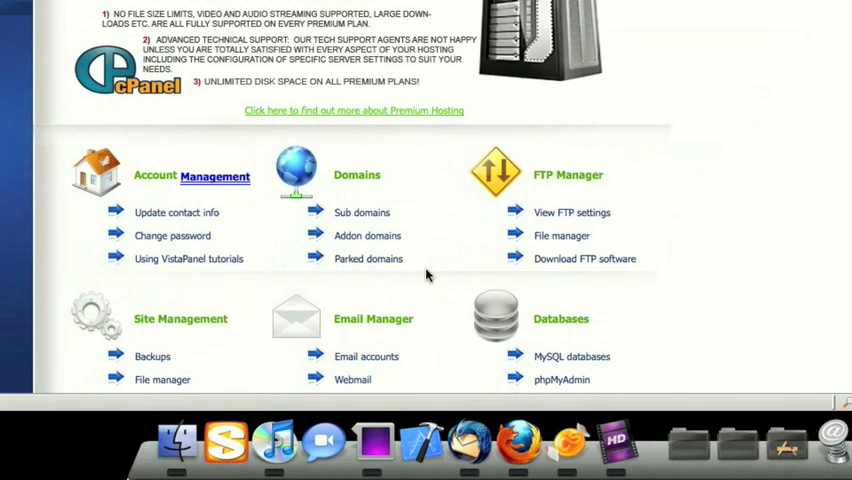
# - Start the Fantastico installer for imasterweb.net and scroll to the phpBB2 forum entry
pyautogui.scroll(-3)
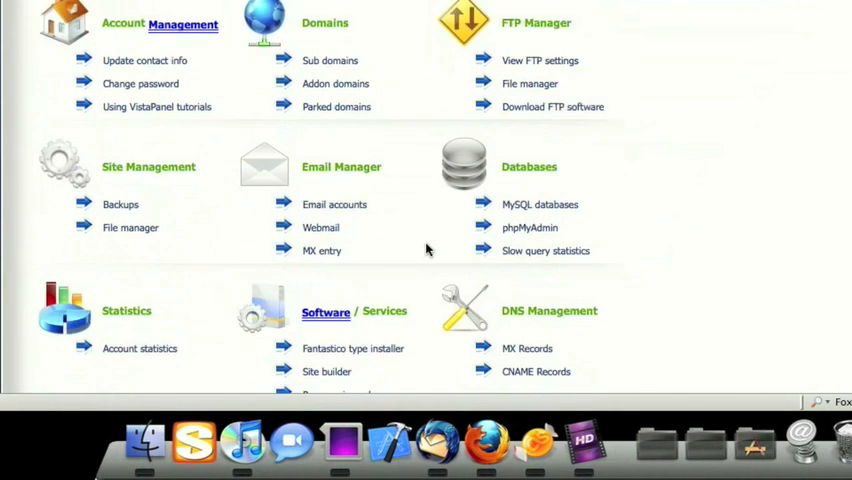
pyautogui.scroll(-3)
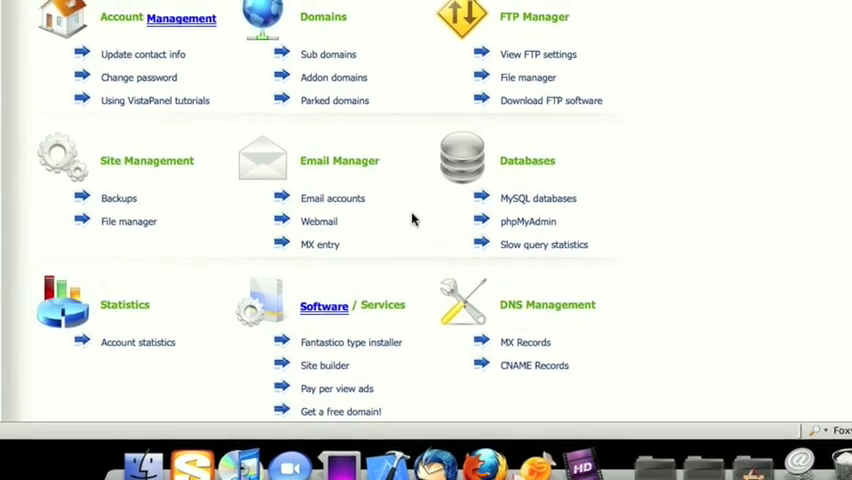
pyautogui.scroll(-3)
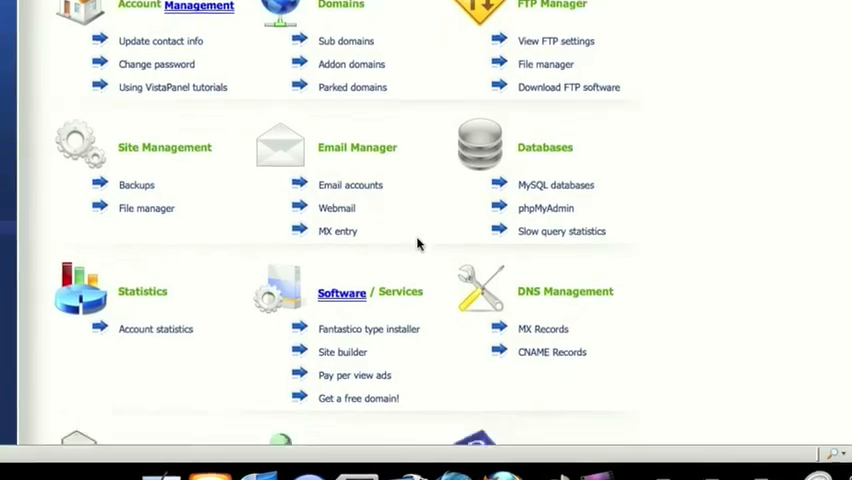
pyautogui.scroll(-3)
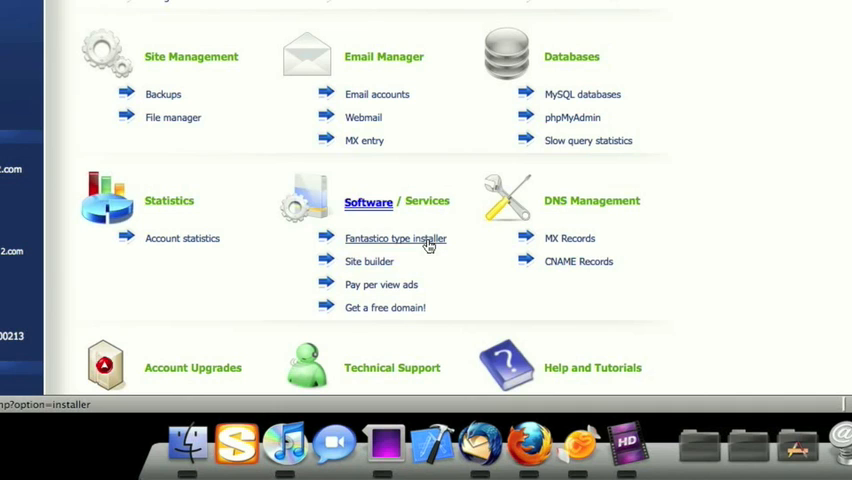
pyautogui.click(395, 238)
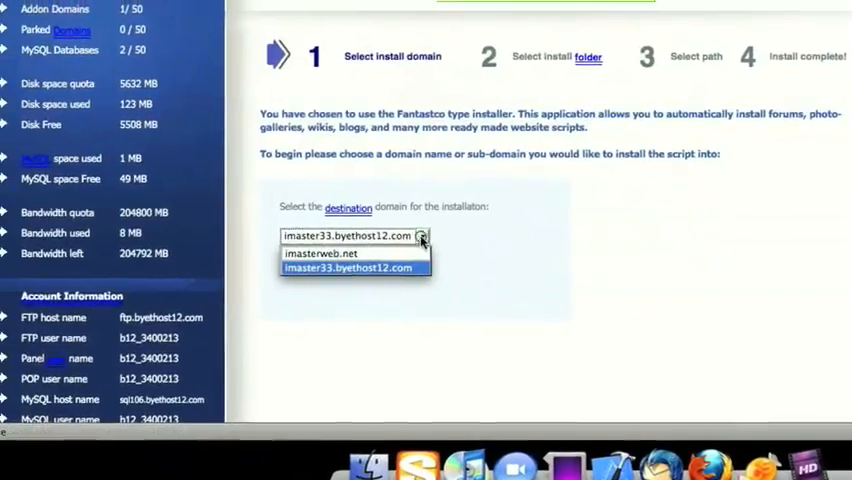
pyautogui.click(322, 253)
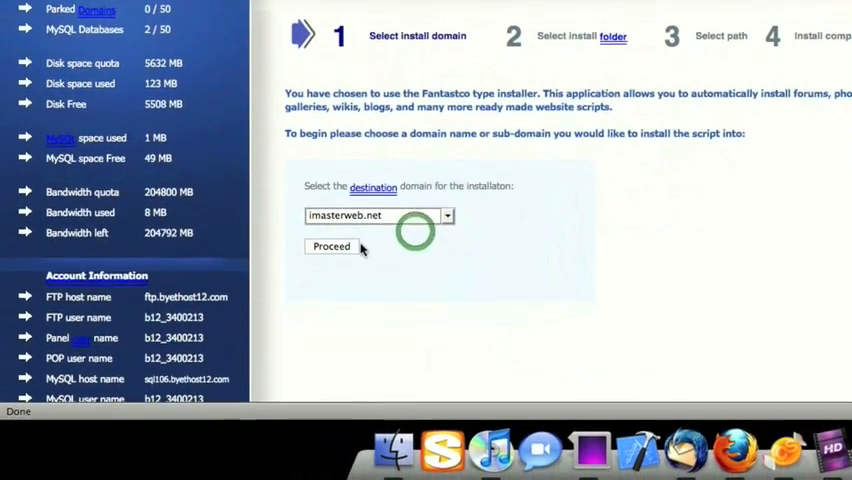
pyautogui.click(331, 246)
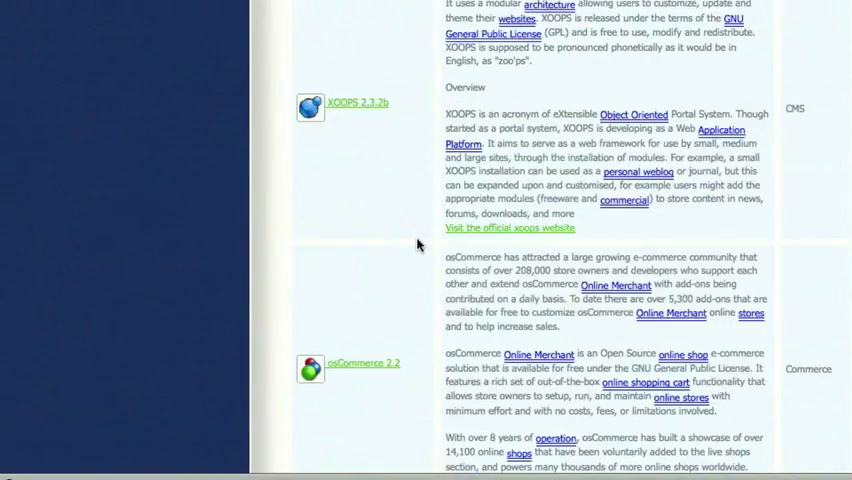
pyautogui.scroll(-3)
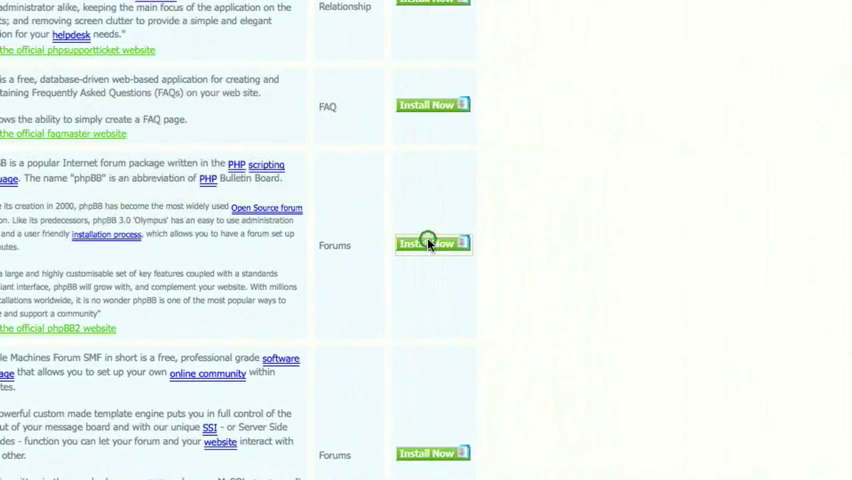
# - Choose Install Now on phpBB2 to reach the destination-folder step
pyautogui.click(432, 243)
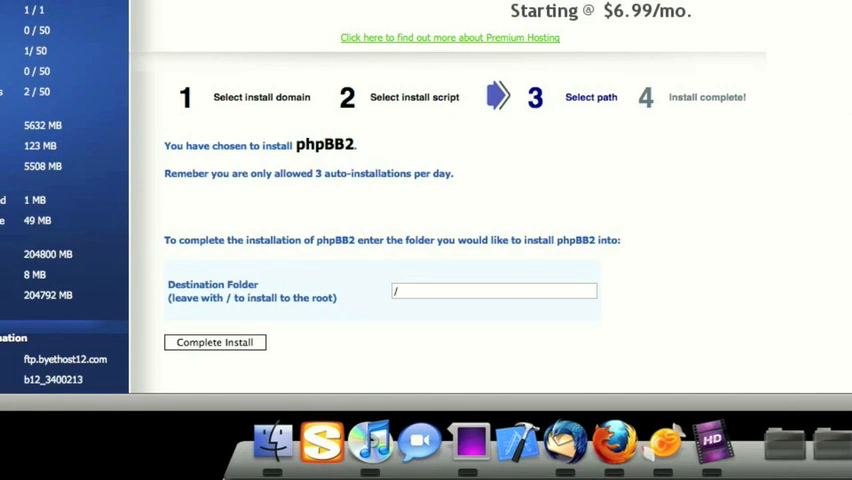
# - Set the destination folder to /testforum and complete the phpBB2 installation
pyautogui.click(494, 291)
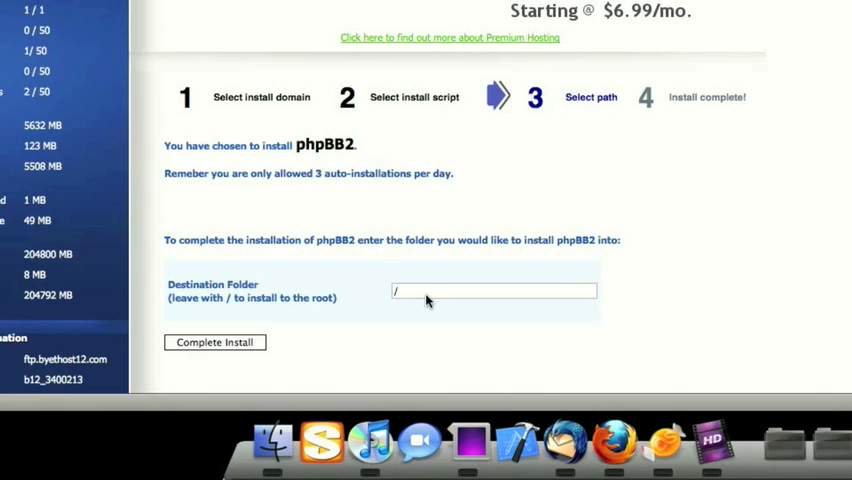
pyautogui.write('t4')
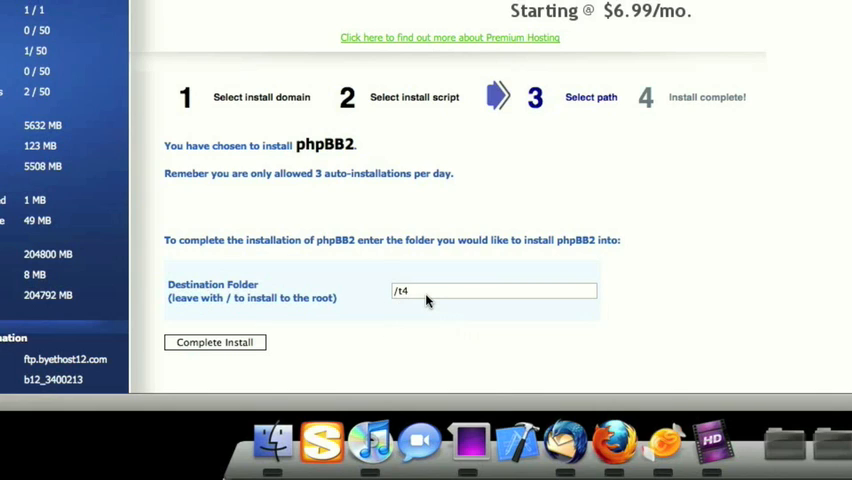
pyautogui.write('testforum')
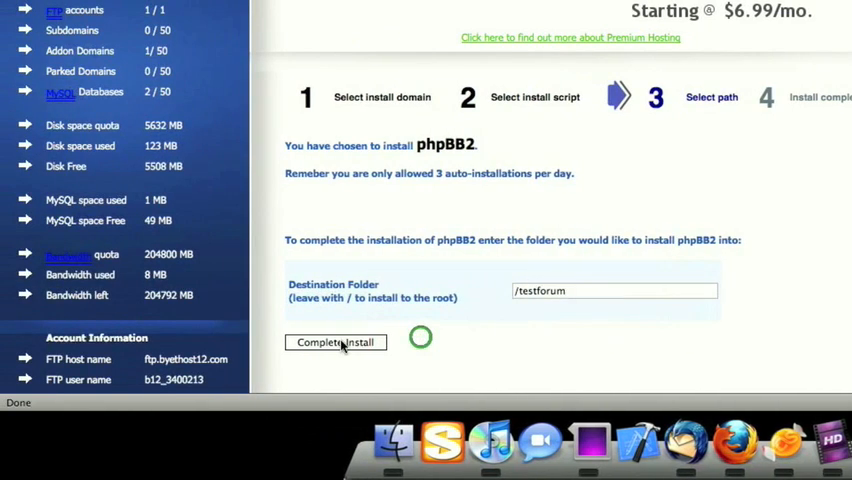
pyautogui.click(335, 342)
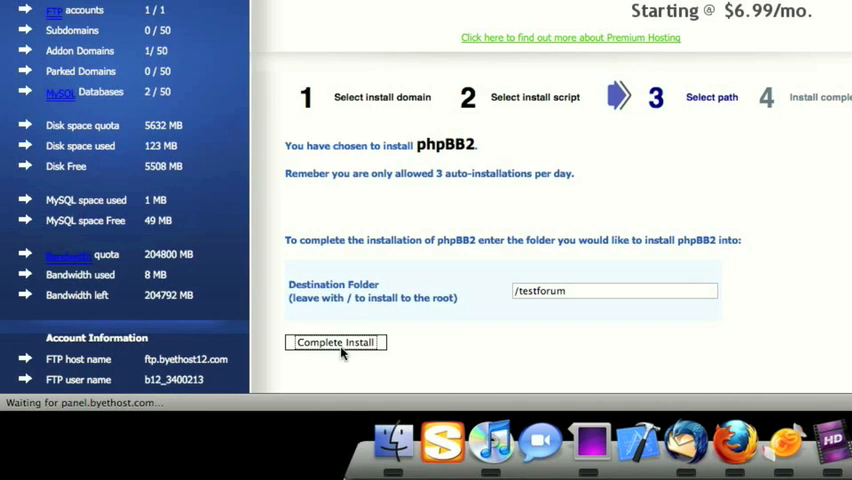
pyautogui.click(335, 342)
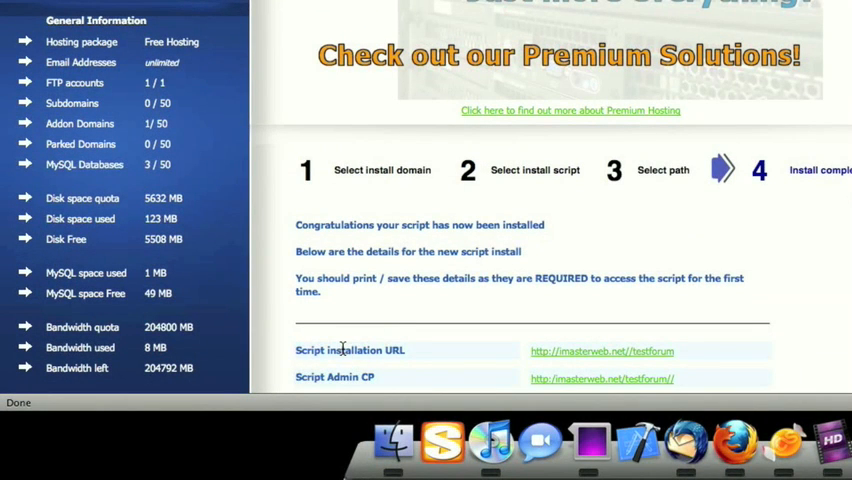
# - Scroll down the phpBB2 installation-complete page
pyautogui.scroll(-3)
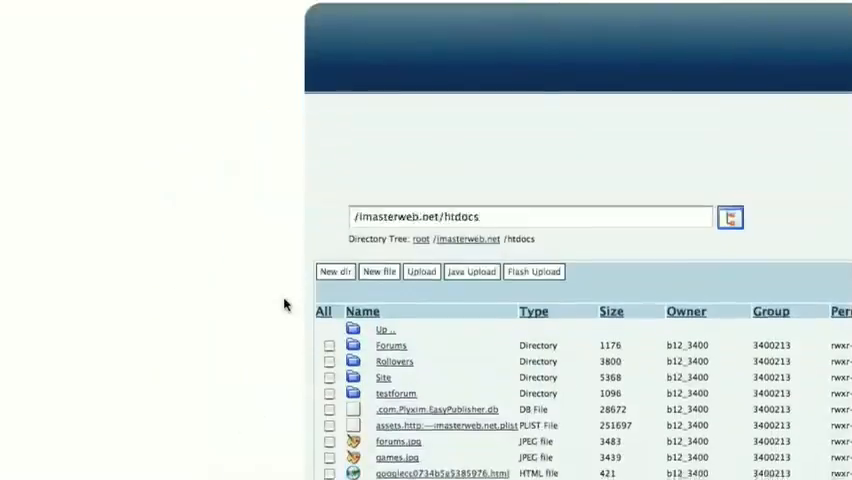
# - Open the testforum directory from the htdocs listing in net2ftp
pyautogui.click(396, 239)
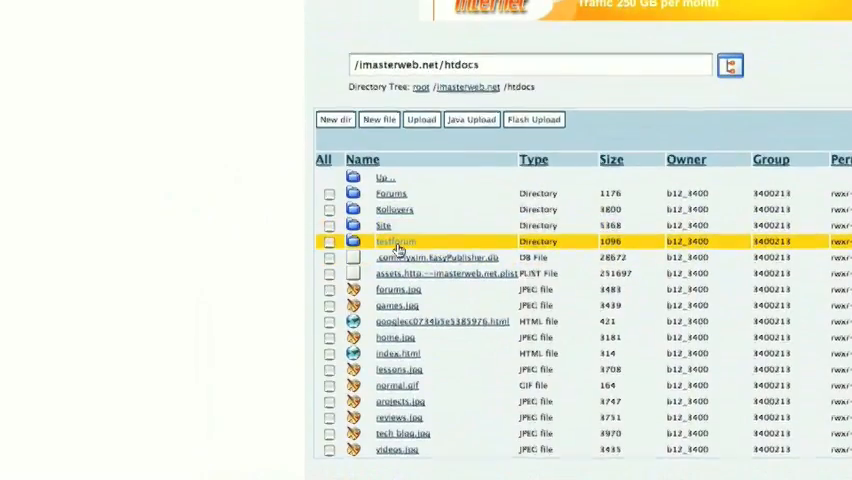
pyautogui.doubleClick(395, 238)
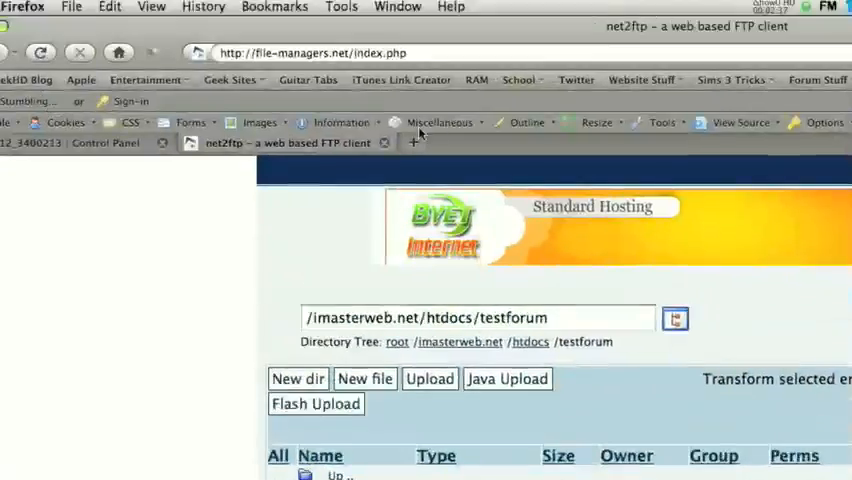
# - Load imasterweb.net/testforum in a new Firefox tab
pyautogui.click(683, 146)
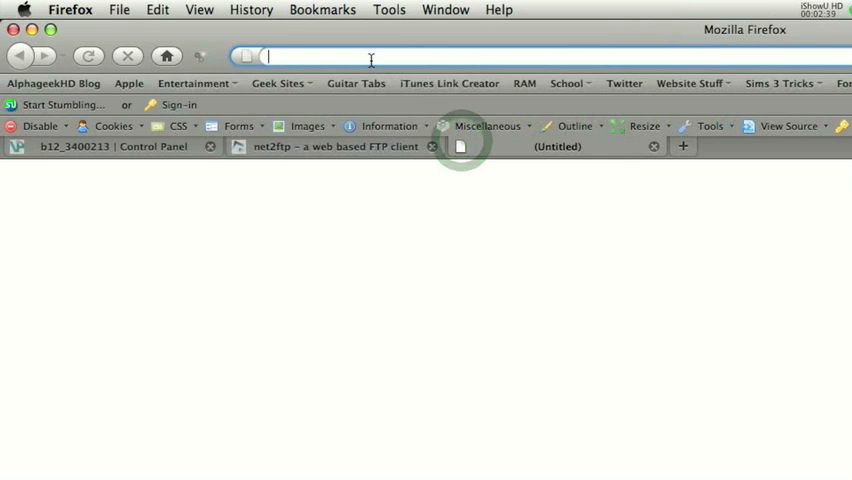
pyautogui.write('imasterweb.net/')
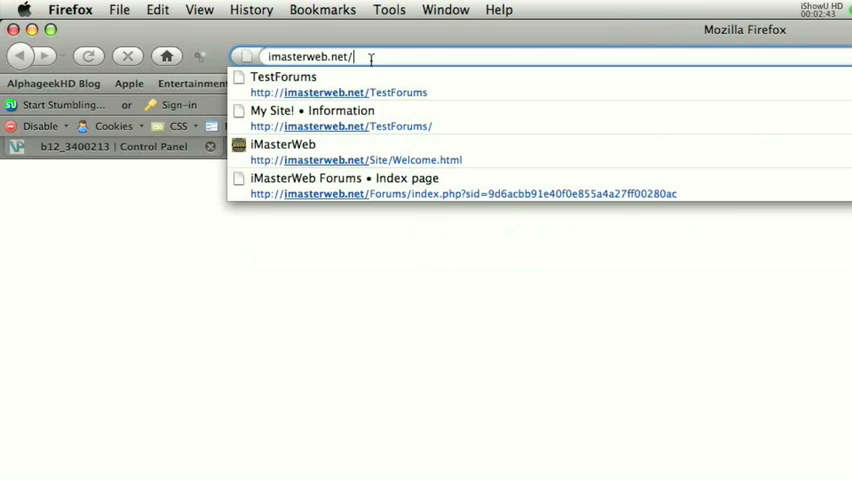
pyautogui.write('testforum')
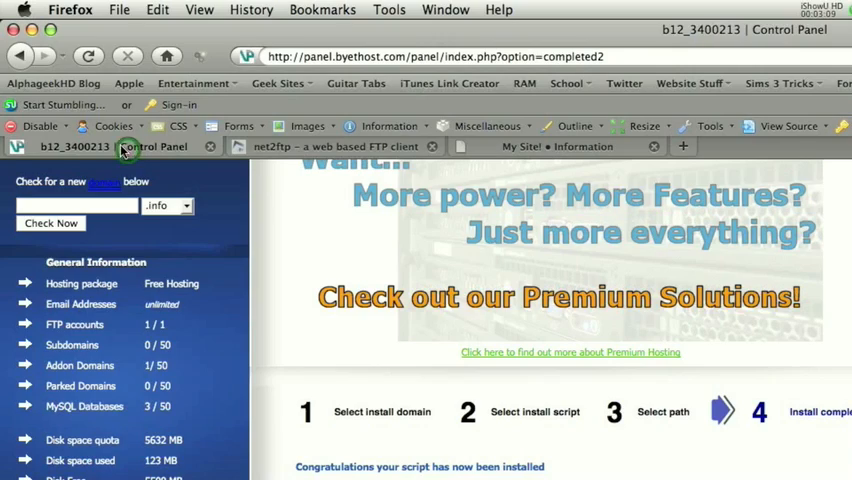
pyautogui.scroll(-3)
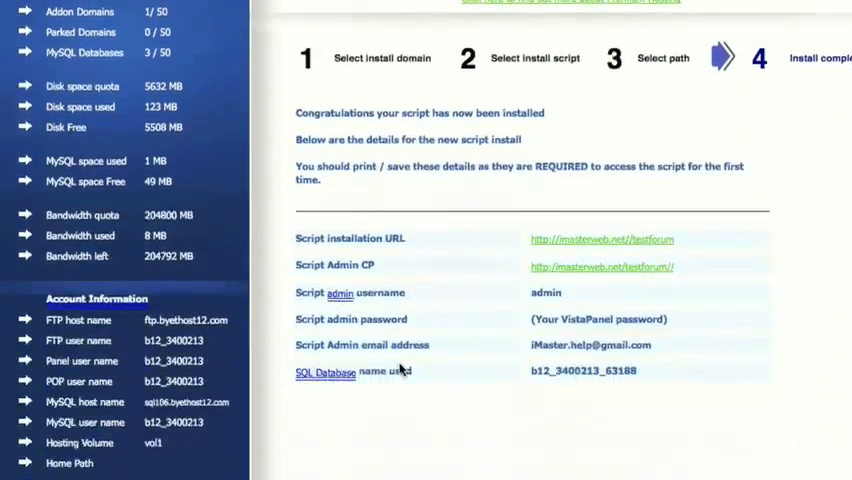
pyautogui.scroll(-3)
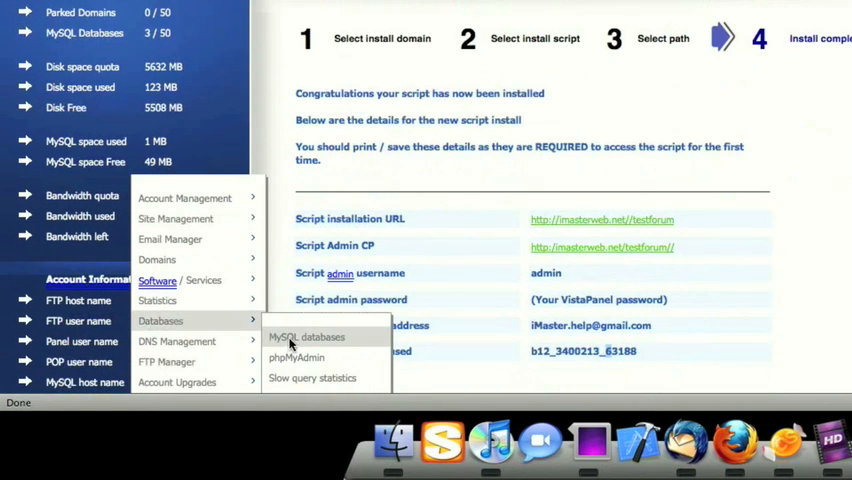
pyautogui.moveTo(316, 344)
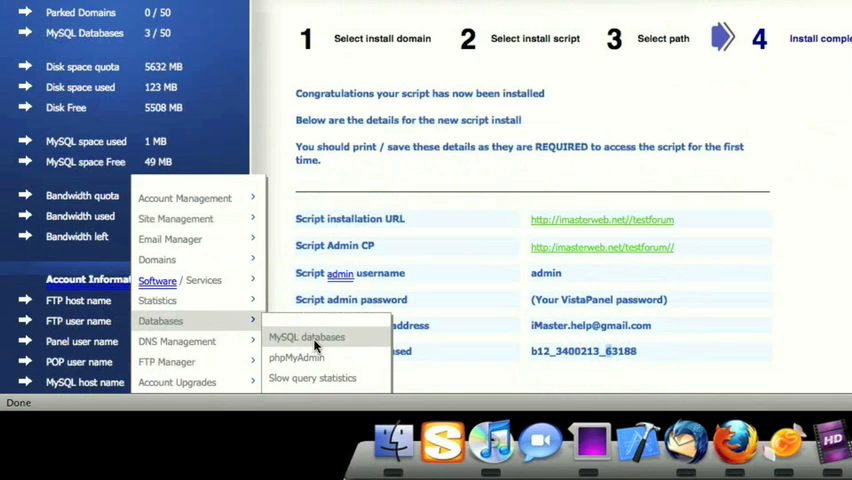
# - Open MySQL Databases from the Databases menu to view the three databases, including b12_3400213_63188
pyautogui.click(306, 337)
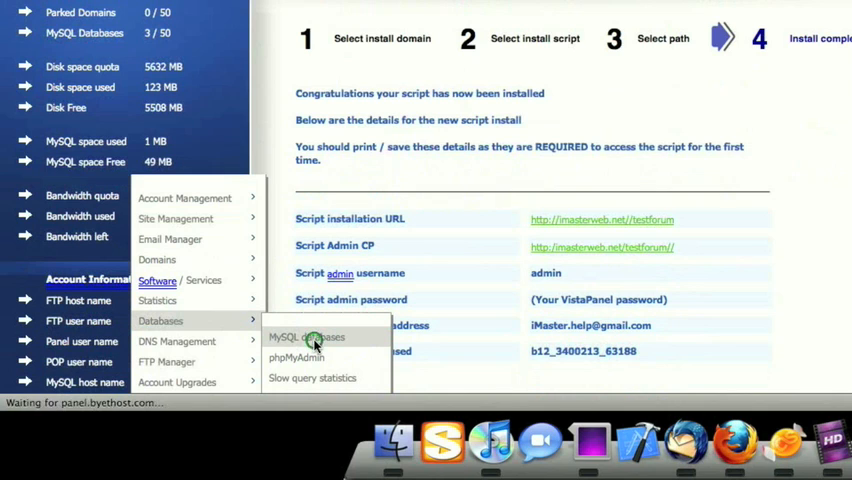
pyautogui.click(305, 337)
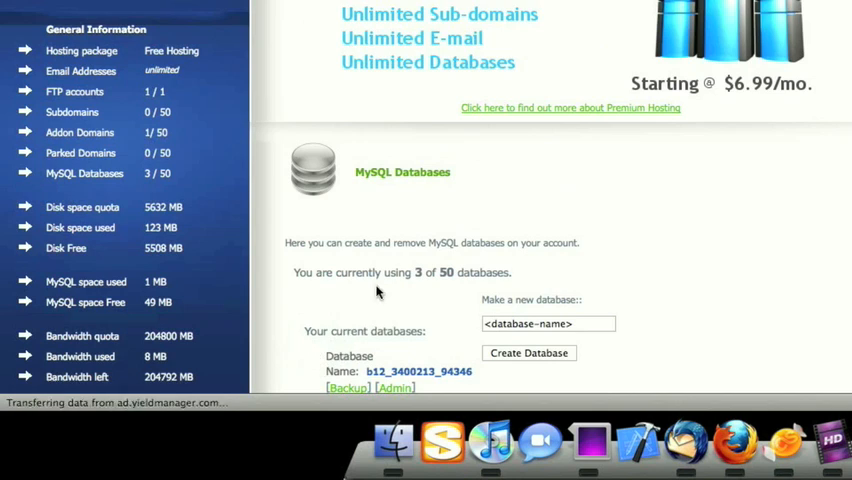
pyautogui.scroll(-3)
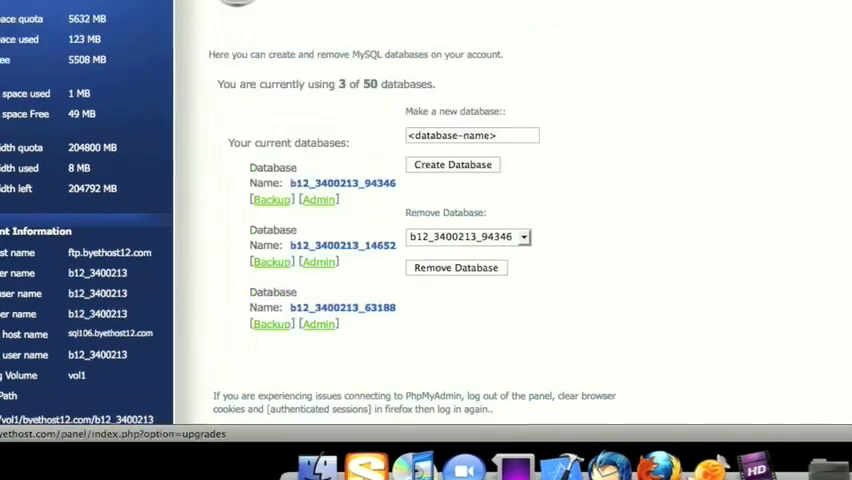
# - Sign in to the testforum board as admin with 'Log me on automatically' ticked
pyautogui.click(420, 146)
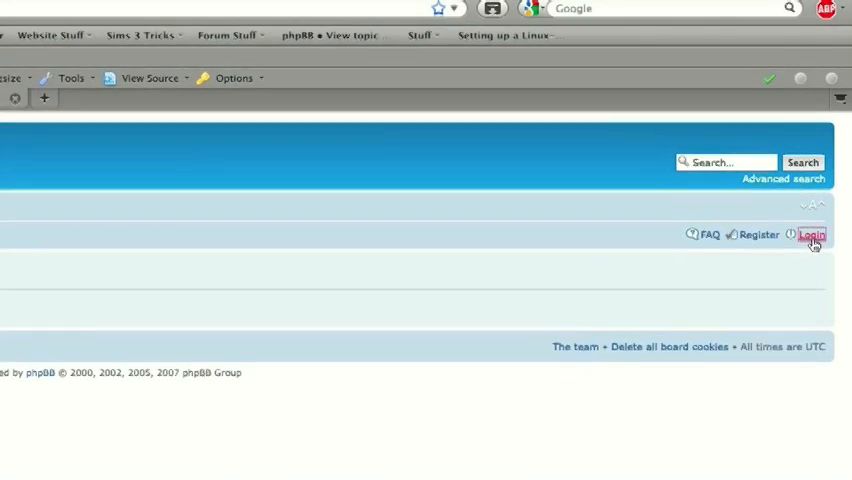
pyautogui.click(811, 235)
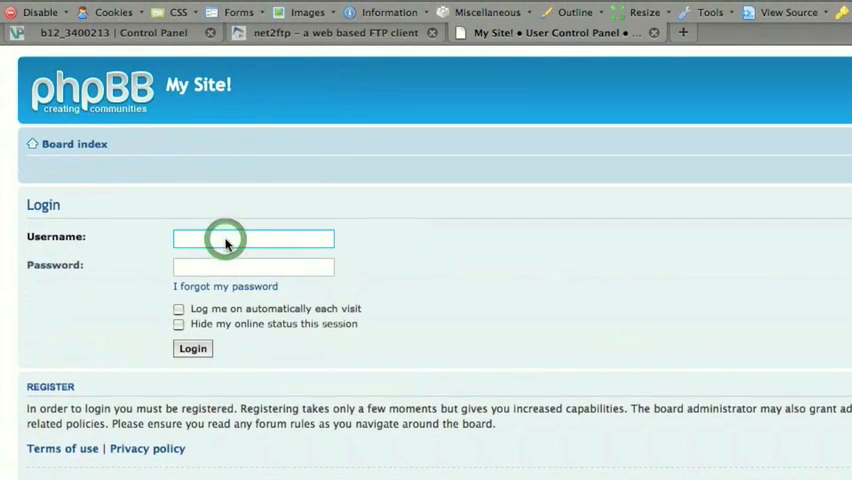
pyautogui.write('admin')
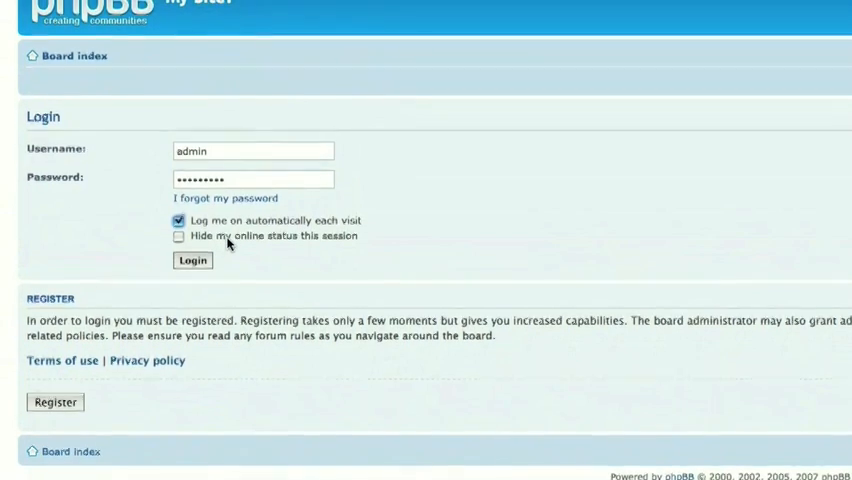
pyautogui.scroll(-3)
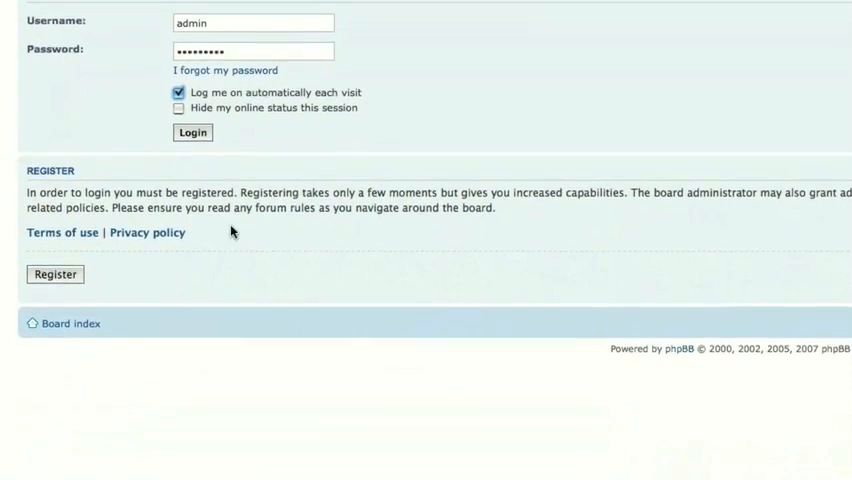
pyautogui.scroll(3)
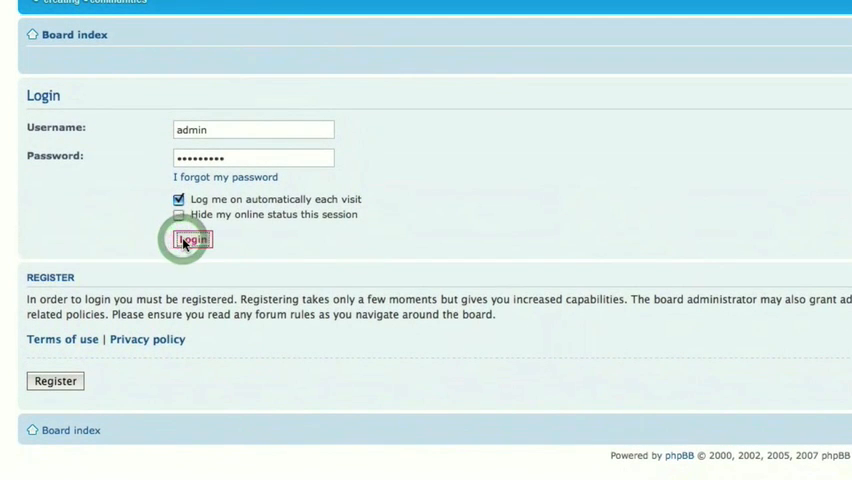
pyautogui.click(191, 240)
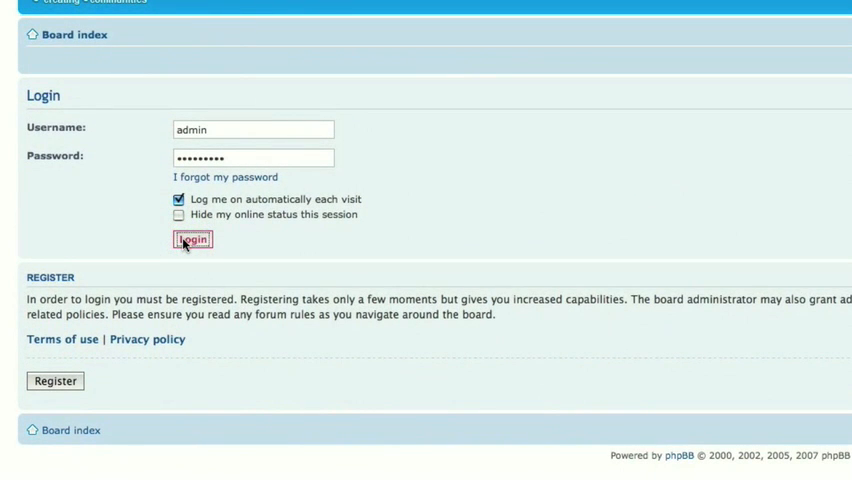
pyautogui.click(192, 239)
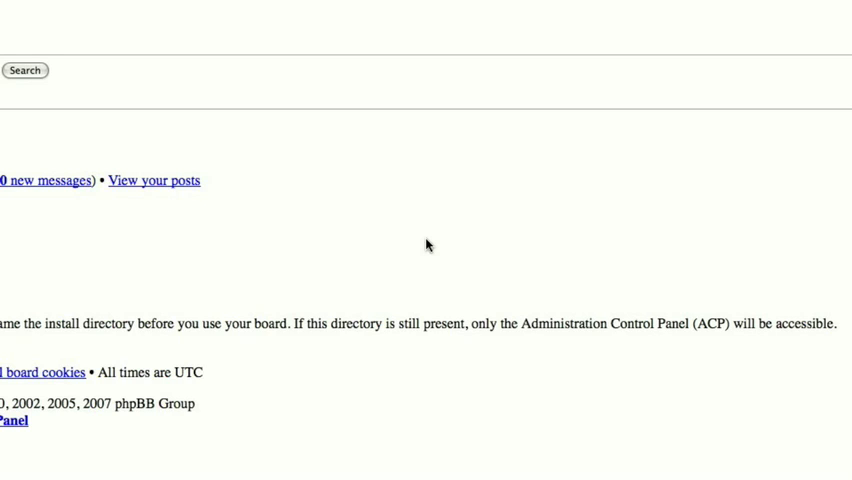
# - Re-enter the admin password and proceed into the Administration Control Panel
pyautogui.click(11, 419)
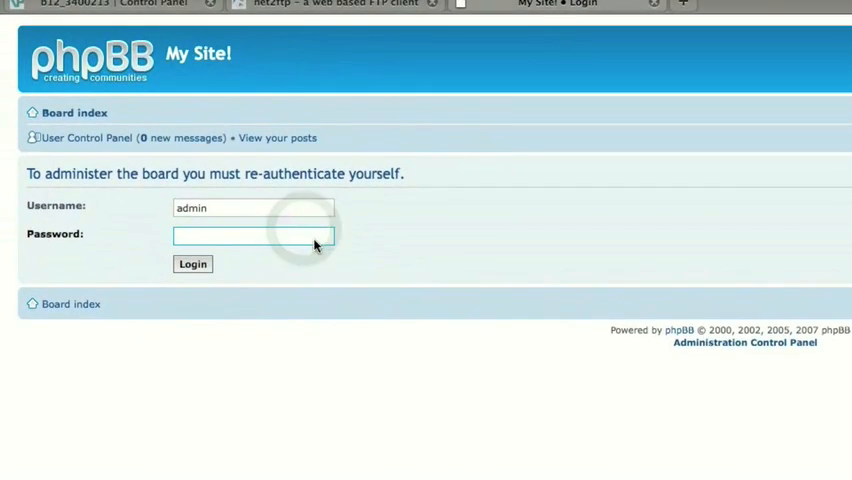
pyautogui.write('•••••')
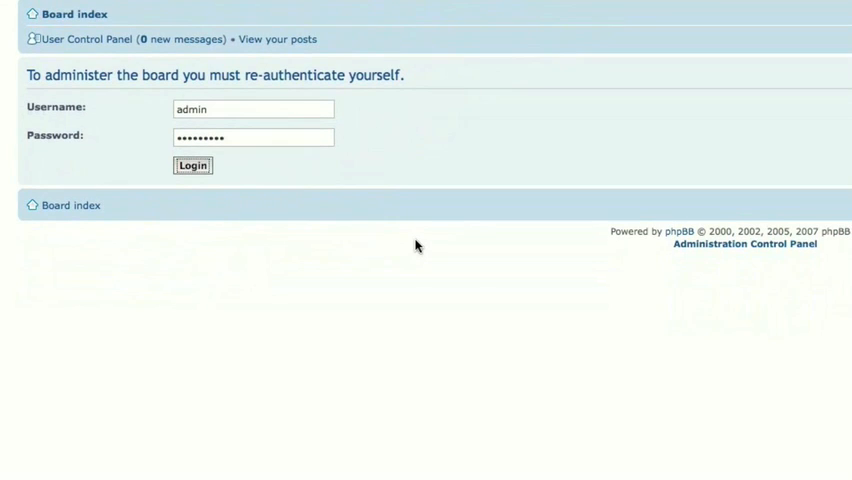
pyautogui.click(192, 165)
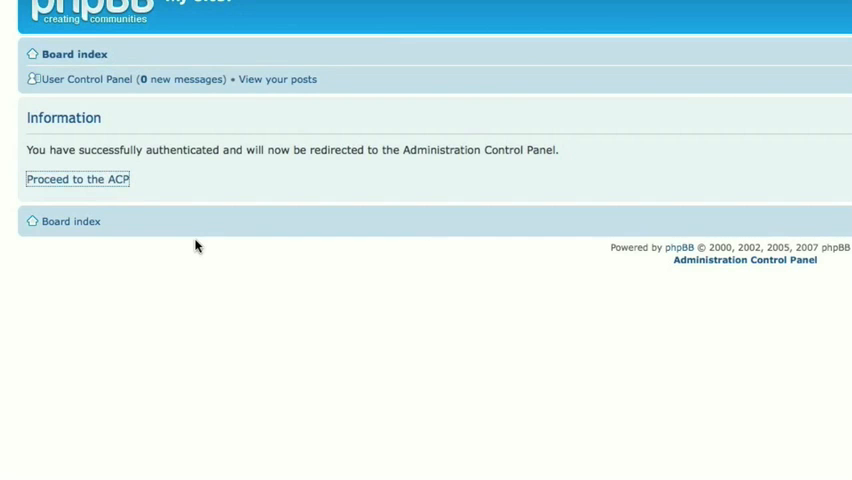
pyautogui.click(77, 179)
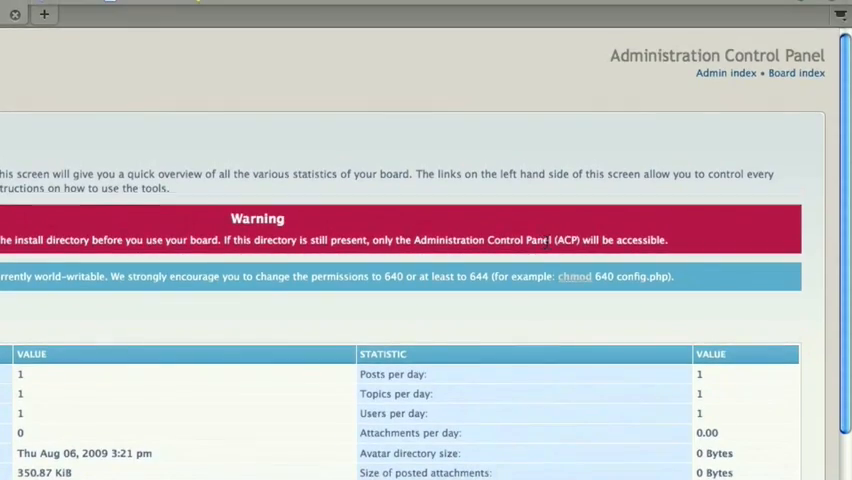
# - Rename the testforum install folder to install_renamed in net2ftp and return to the listing
pyautogui.click(335, 146)
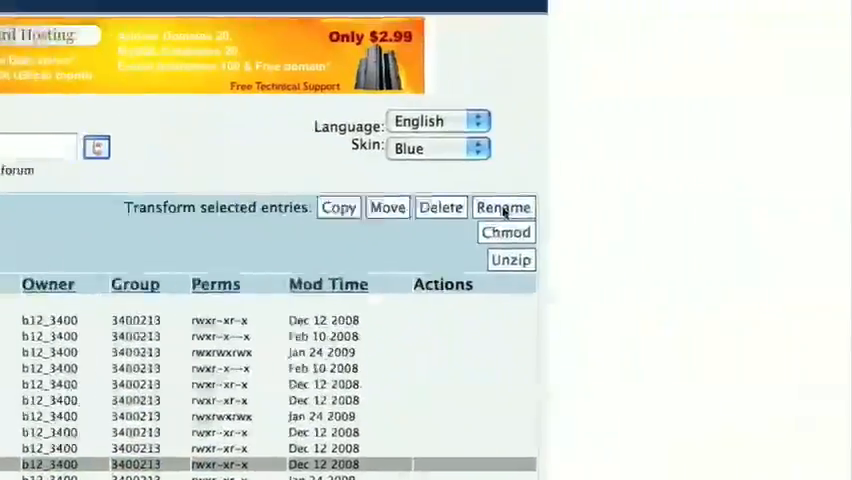
pyautogui.click(504, 207)
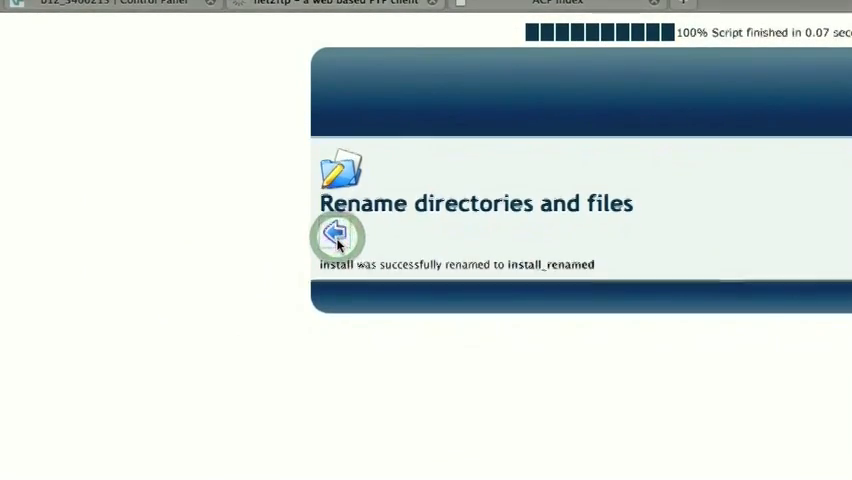
pyautogui.click(336, 235)
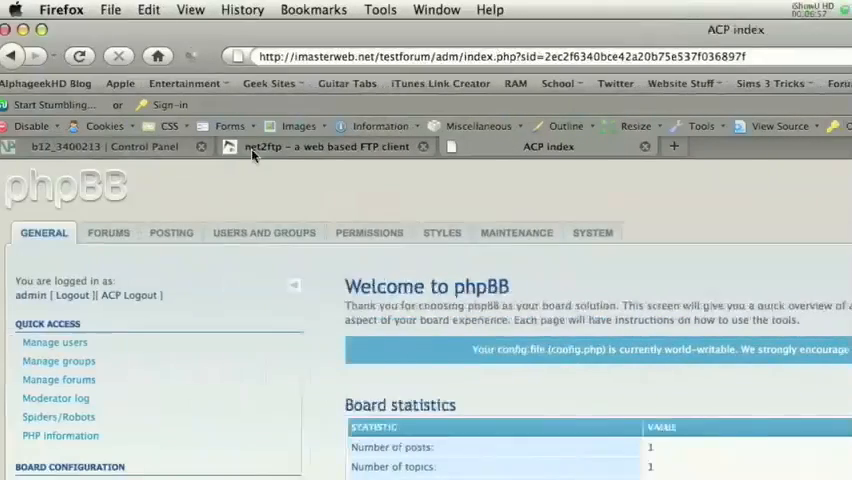
# - Chmod config.php to 644 in net2ftp and return to the file listing
pyautogui.rightClick(320, 146)
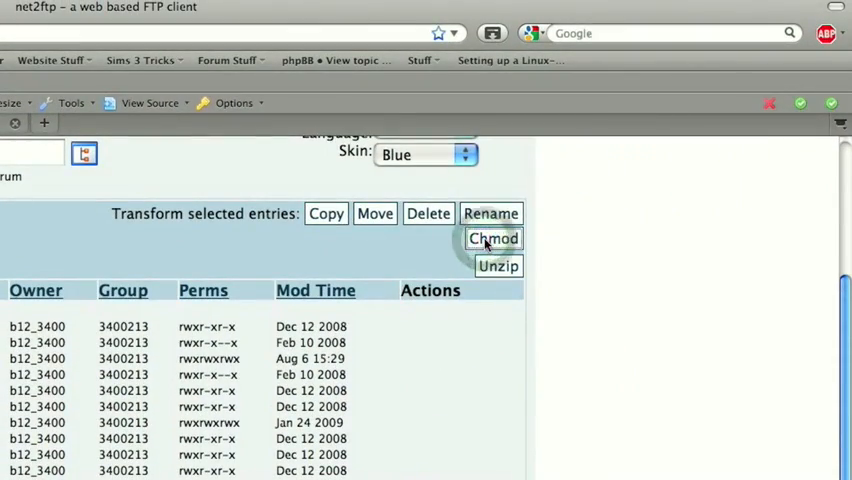
pyautogui.click(493, 238)
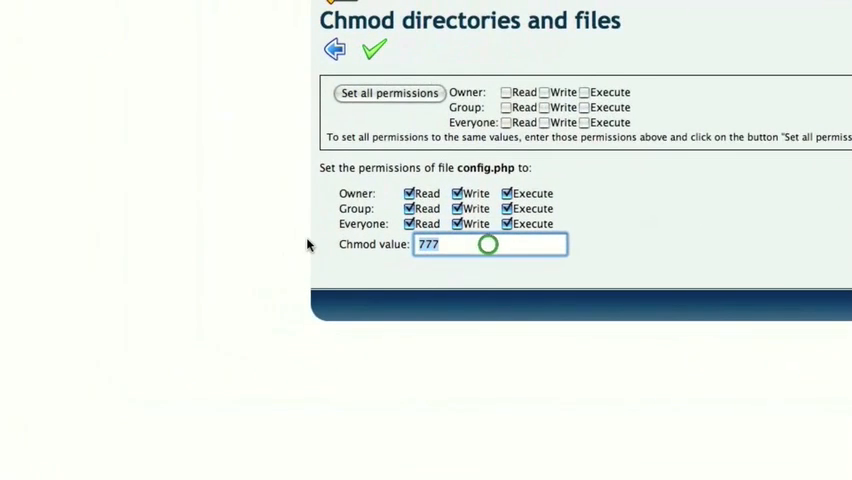
pyautogui.write('64')
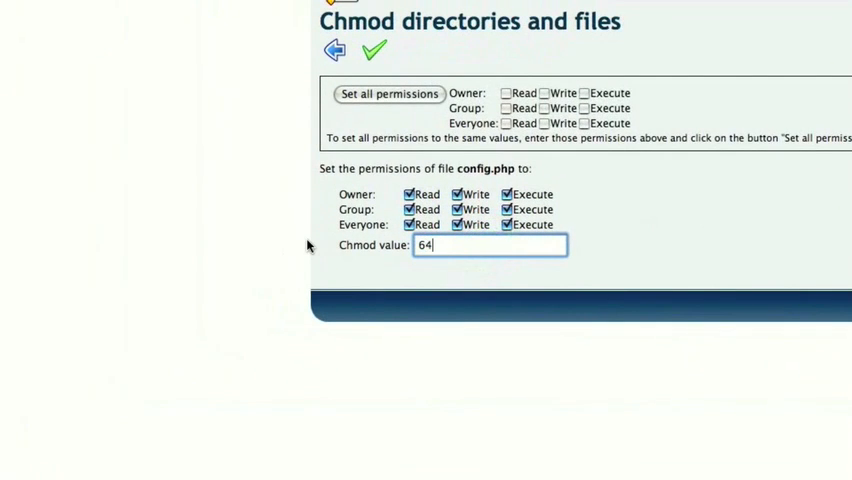
pyautogui.click(372, 49)
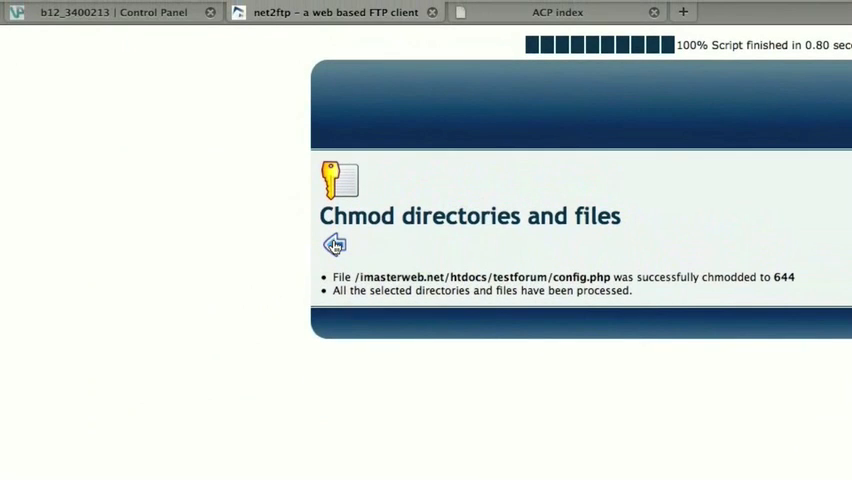
pyautogui.click(334, 244)
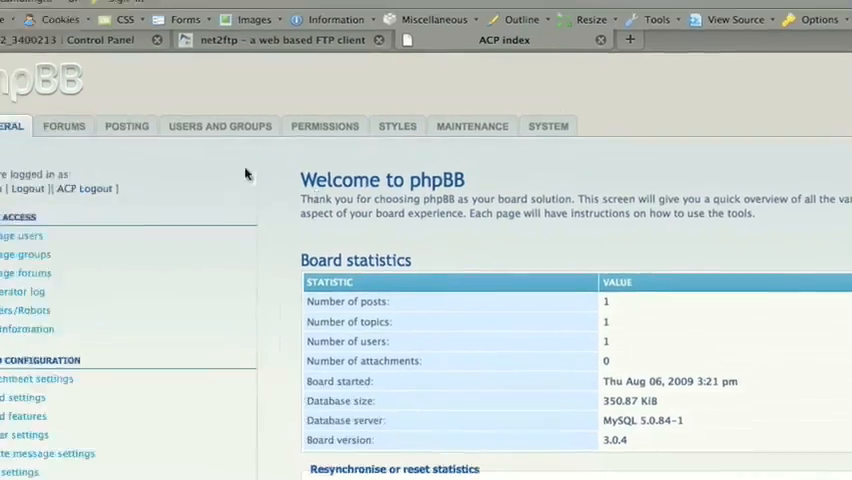
# - Open Manage forums from Quick Access to view 'Your first category'
pyautogui.click(117, 232)
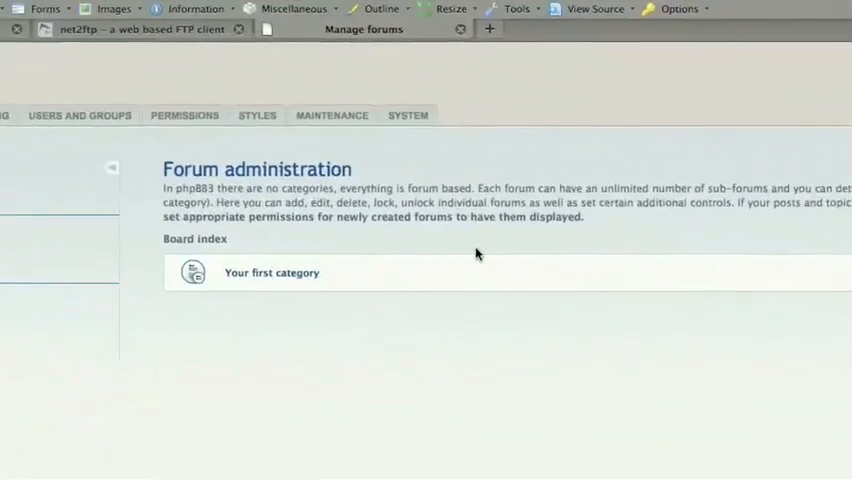
pyautogui.scroll(-3)
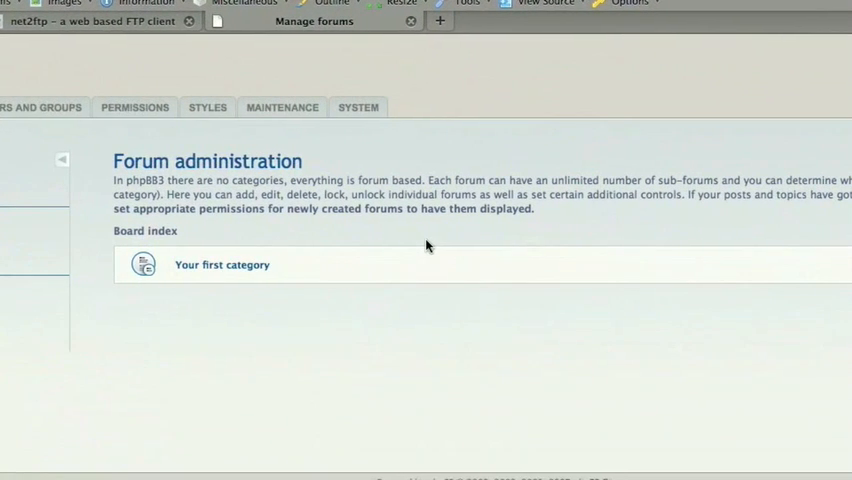